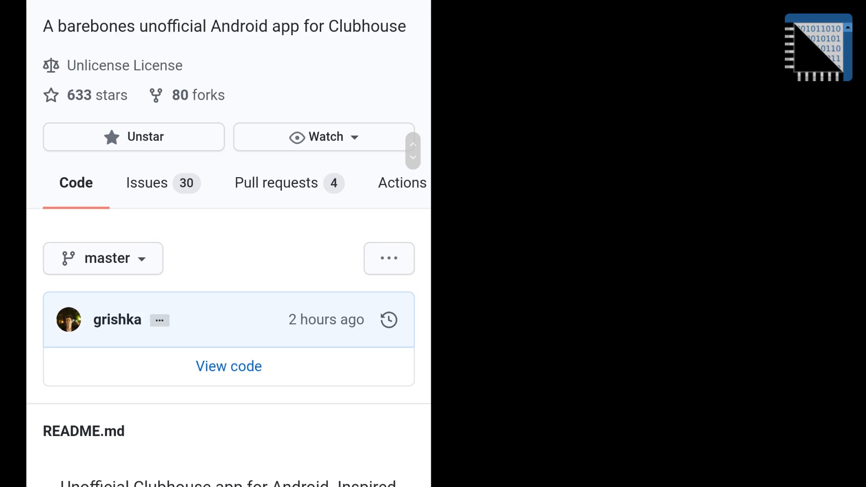
- Reach the repository sidebar and go to its Releases list showing version 1.0.3
scroll(down, 3)
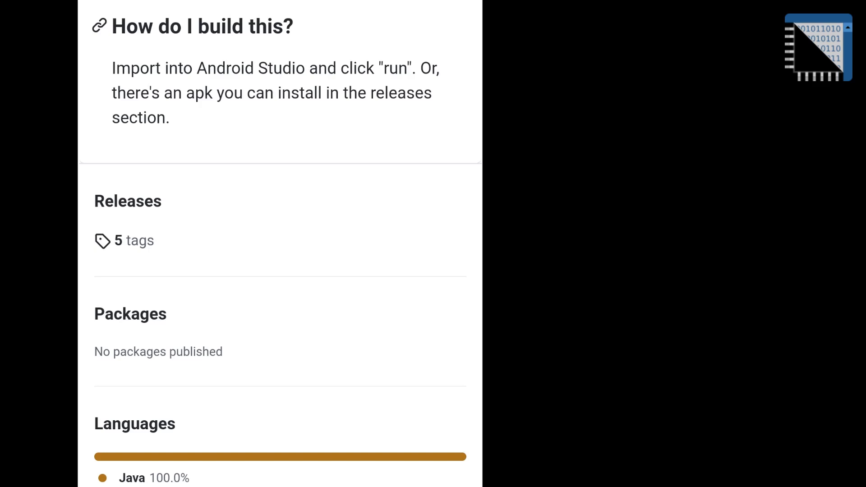
click(139, 241)
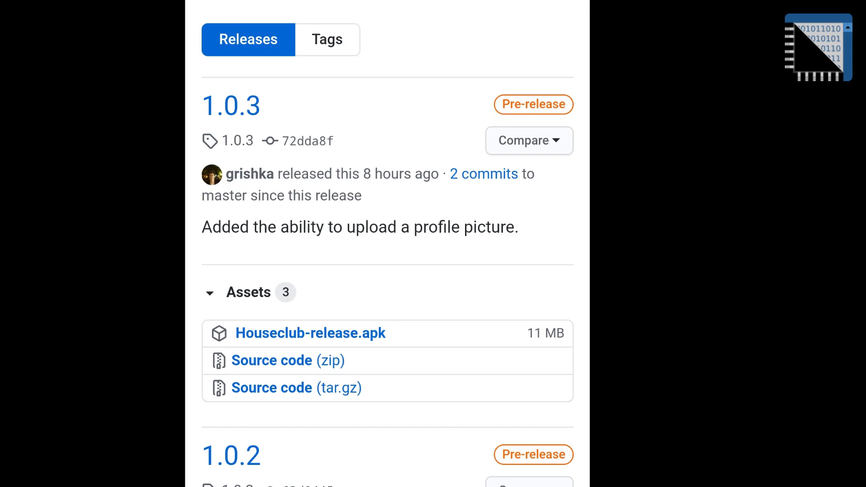
- Download Houseclub-release.apk from the 1.0.3 assets and confirm with Stáhnout
click(310, 333)
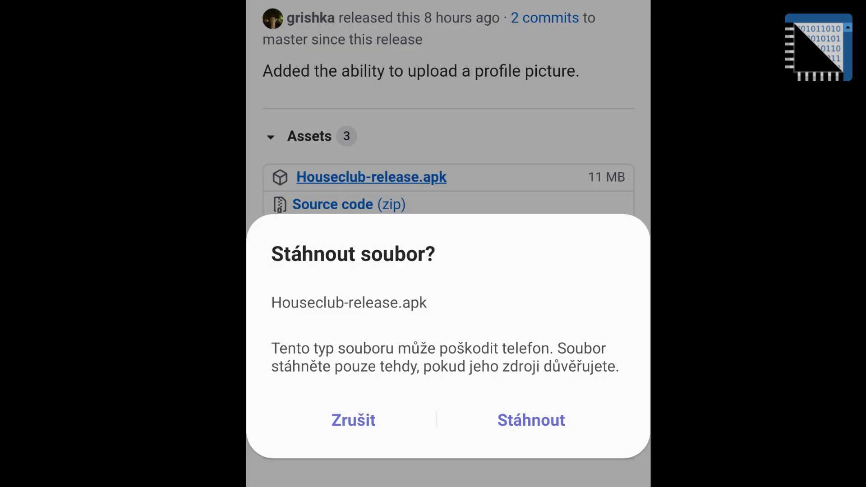
click(531, 420)
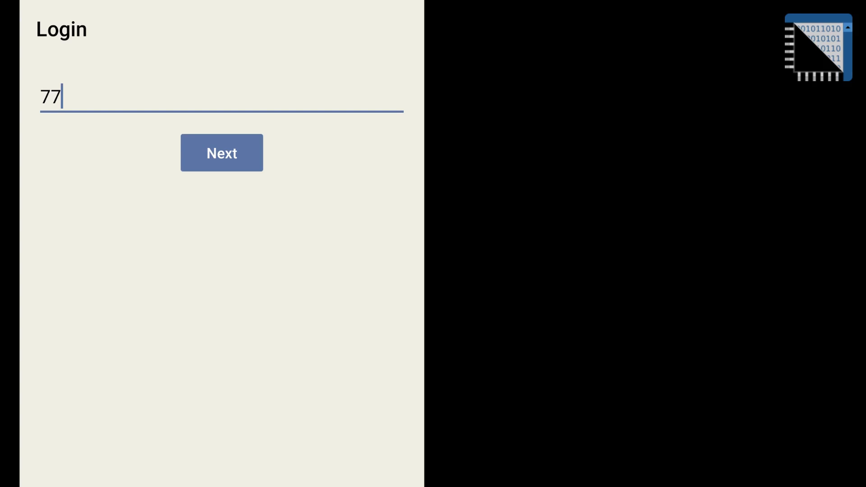
- Submit the phone number and begin entering the verification code from SMS
click(222, 153)
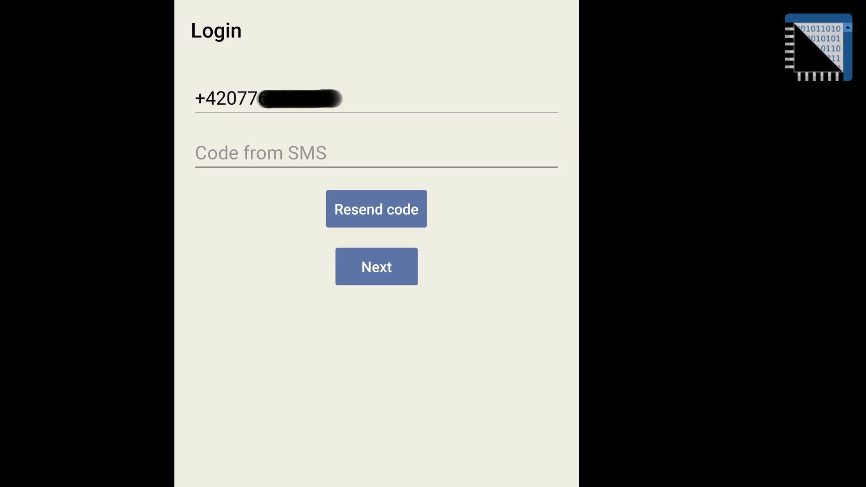
click(376, 266)
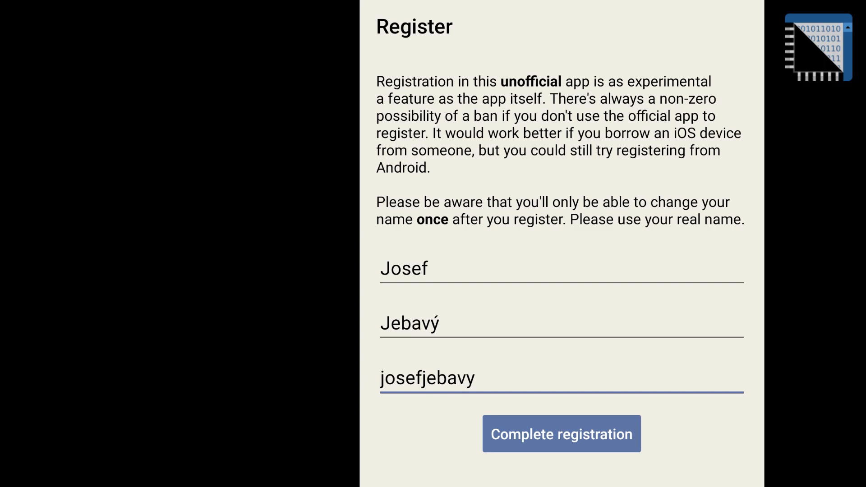
- Complete registration with the entered first name, last name and username
click(559, 433)
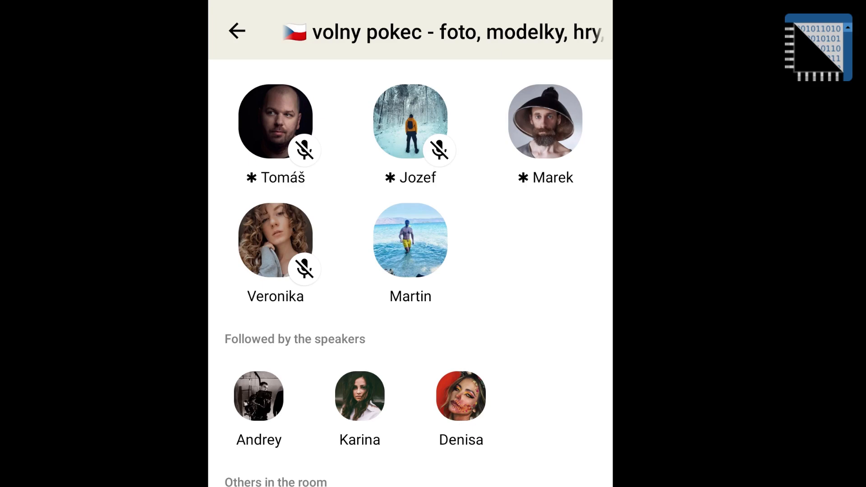
- Scroll the Czech room's participant list down to the other listeners
scroll(down, 3)
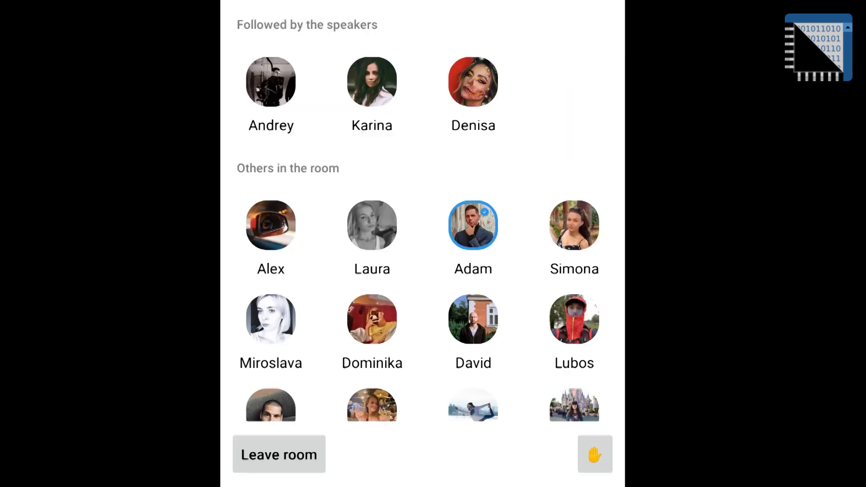